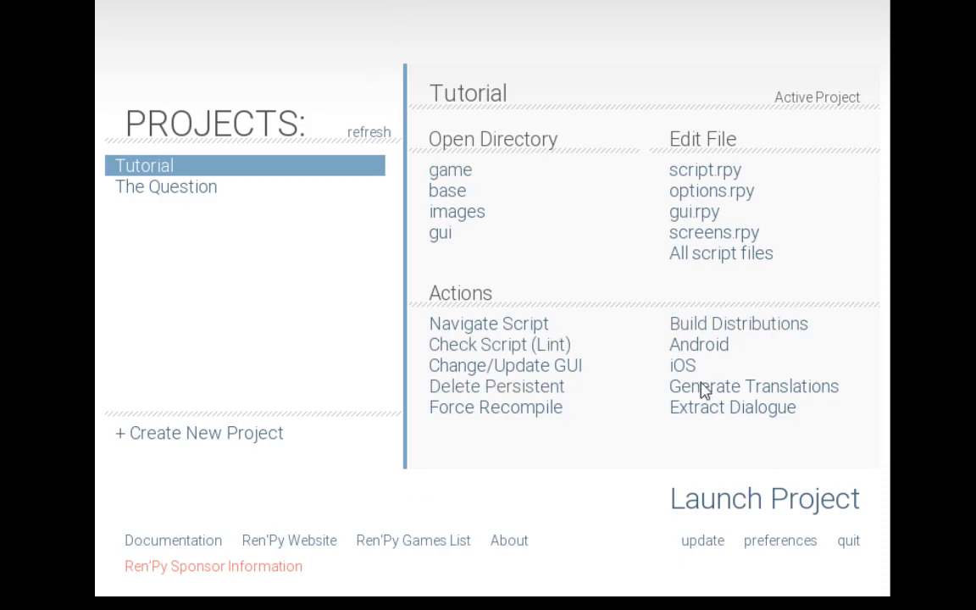
{"action": "mouse_move", "coordinate": [242, 234]}
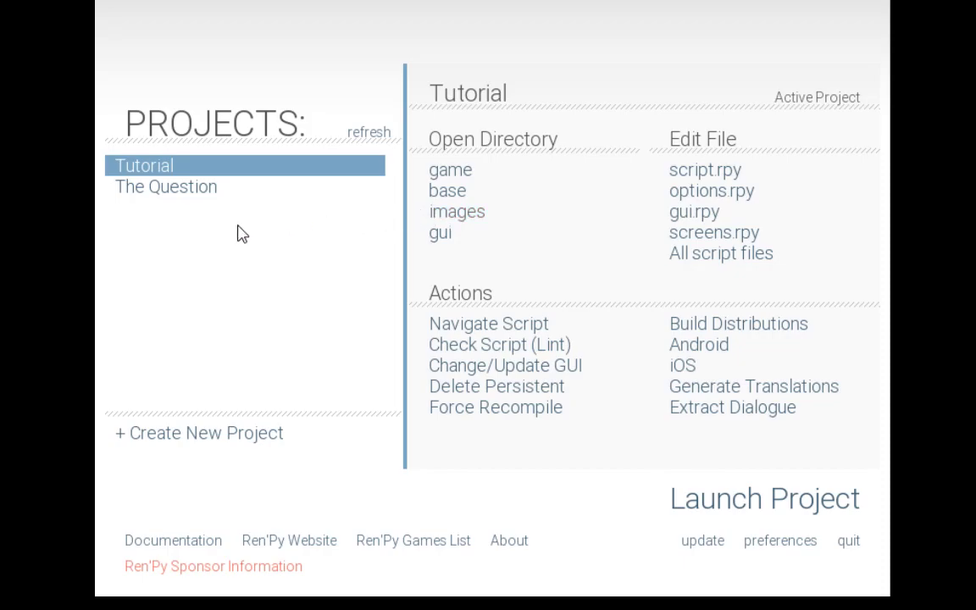
{"action": "mouse_move", "coordinate": [310, 309]}
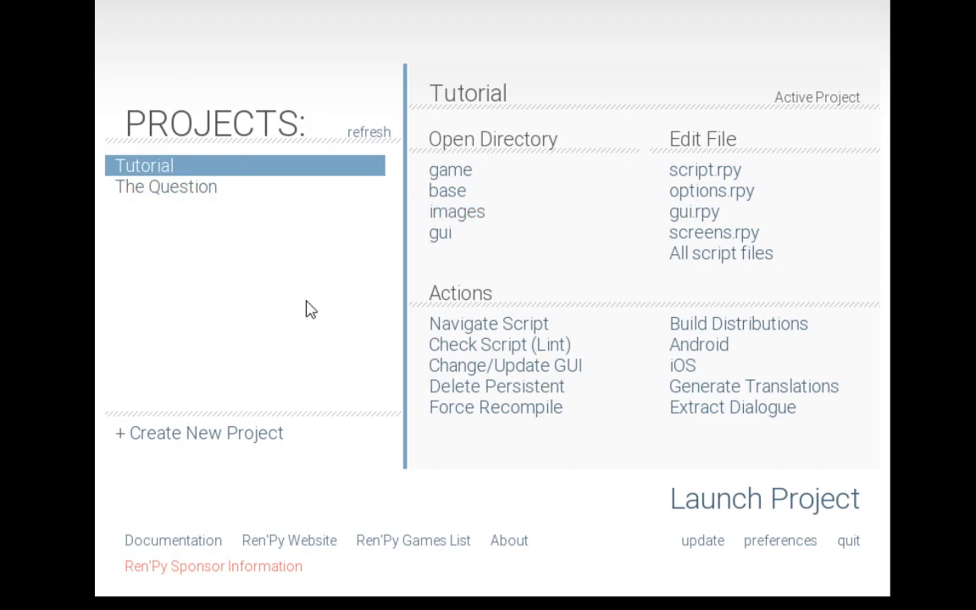
{"action": "mouse_move", "coordinate": [467, 263]}
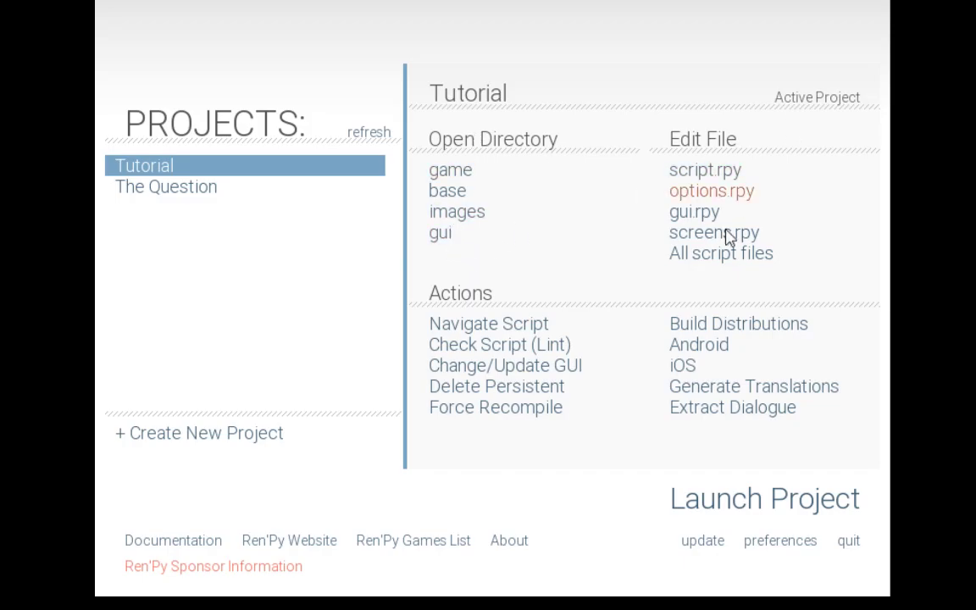
{"action": "mouse_move", "coordinate": [695, 212]}
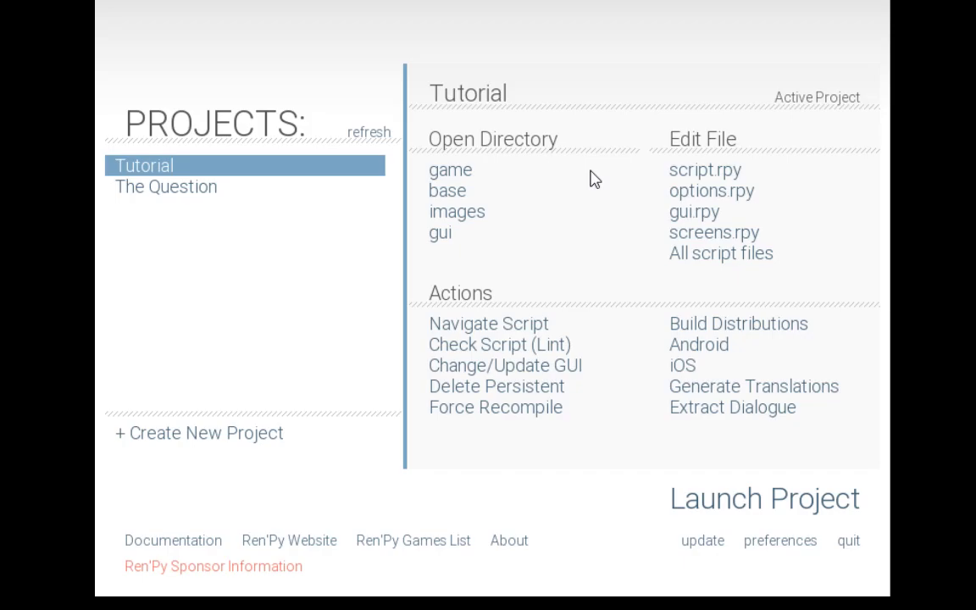
{"action": "mouse_move", "coordinate": [440, 233]}
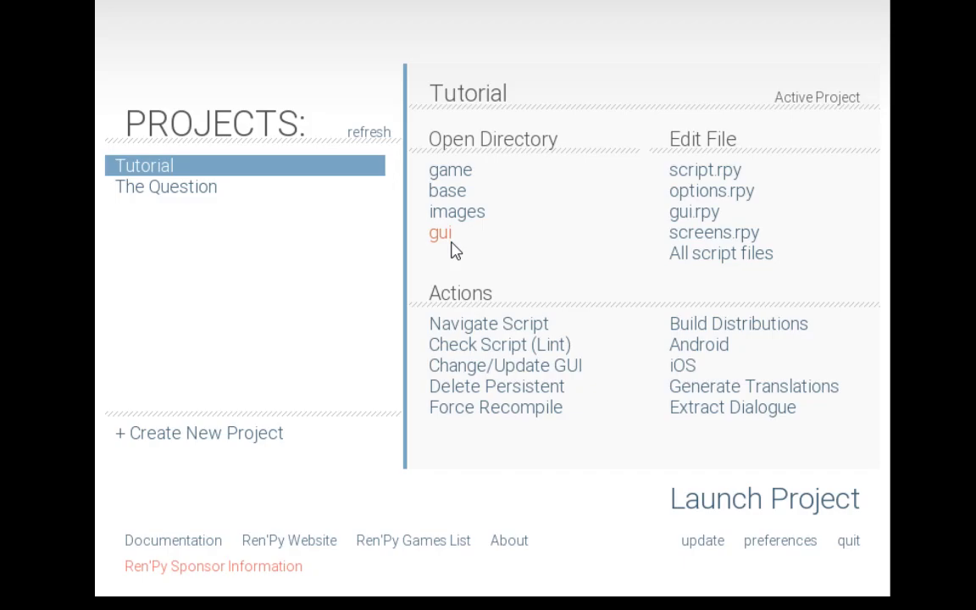
{"action": "mouse_move", "coordinate": [208, 471]}
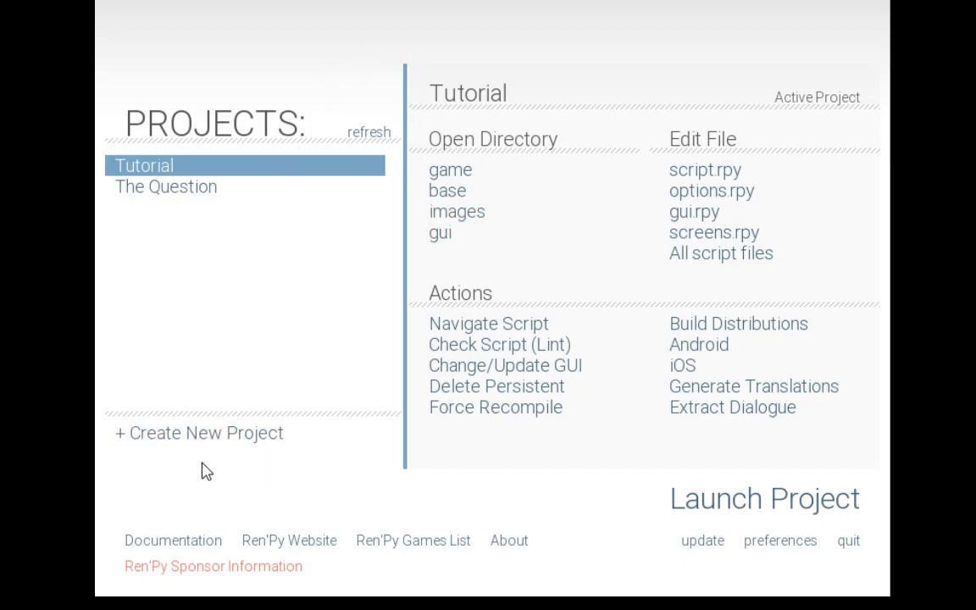
{"action": "mouse_move", "coordinate": [272, 343]}
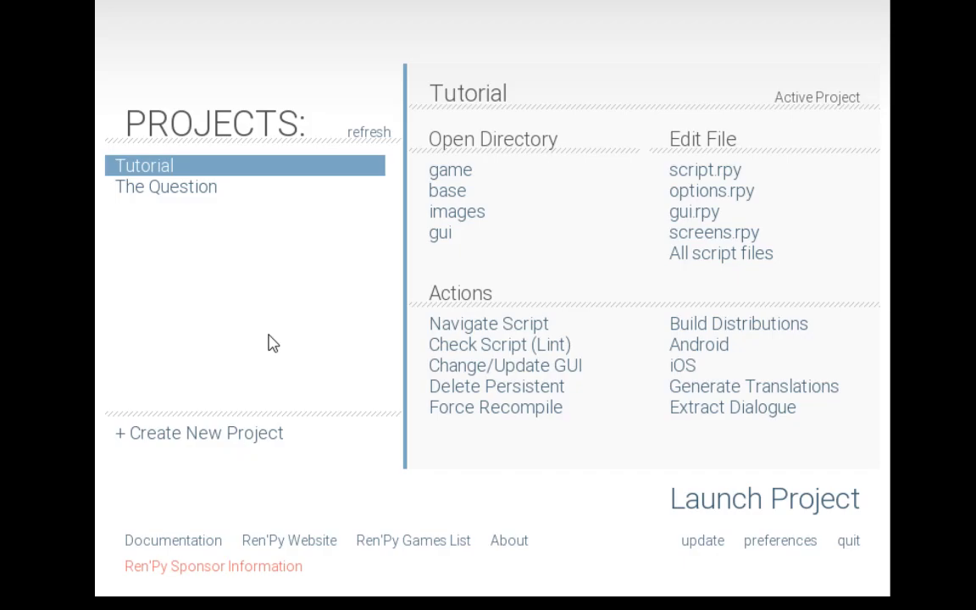
{"action": "mouse_move", "coordinate": [519, 174]}
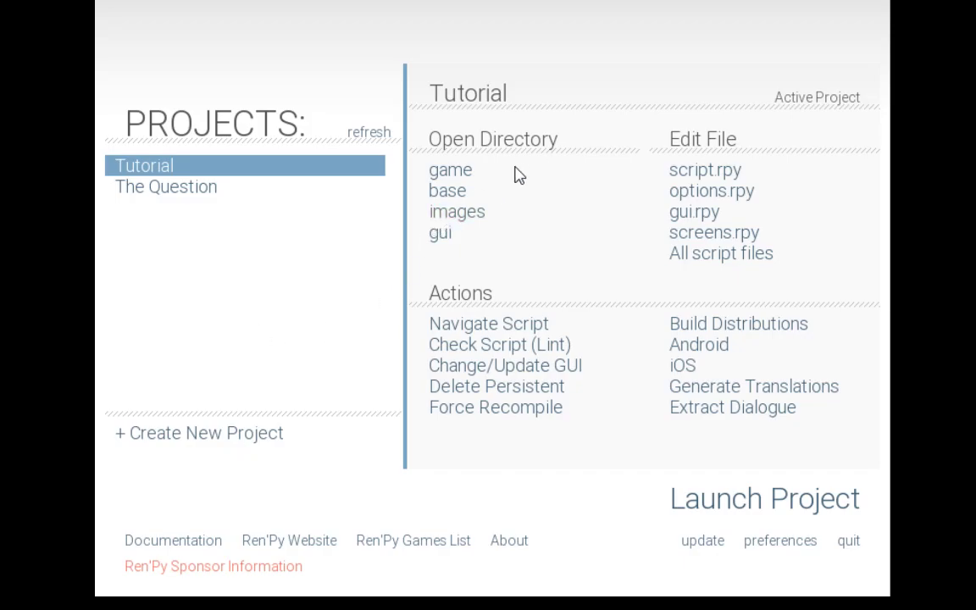
{"action": "mouse_move", "coordinate": [450, 170]}
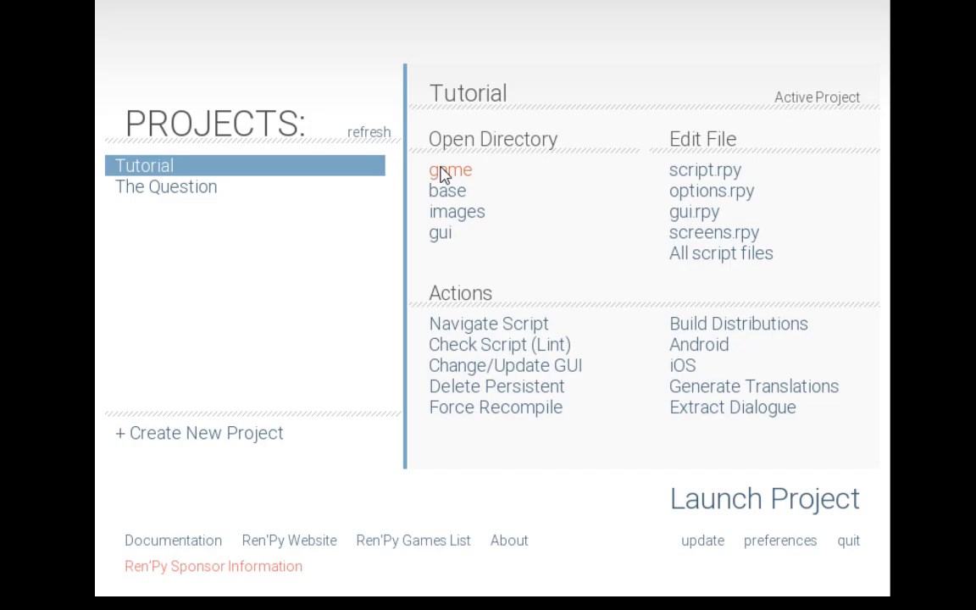
{"action": "mouse_move", "coordinate": [665, 85]}
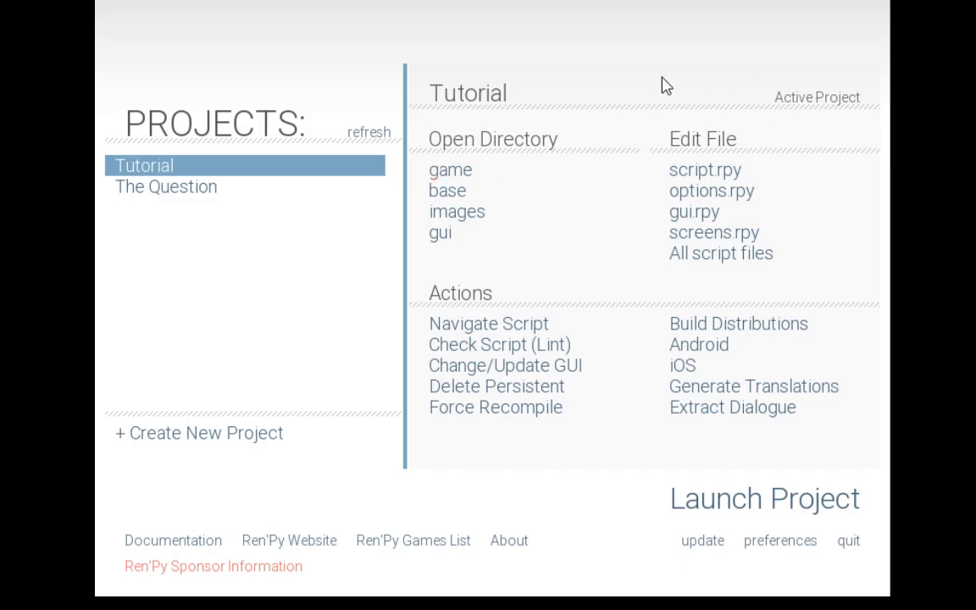
{"action": "mouse_move", "coordinate": [710, 94]}
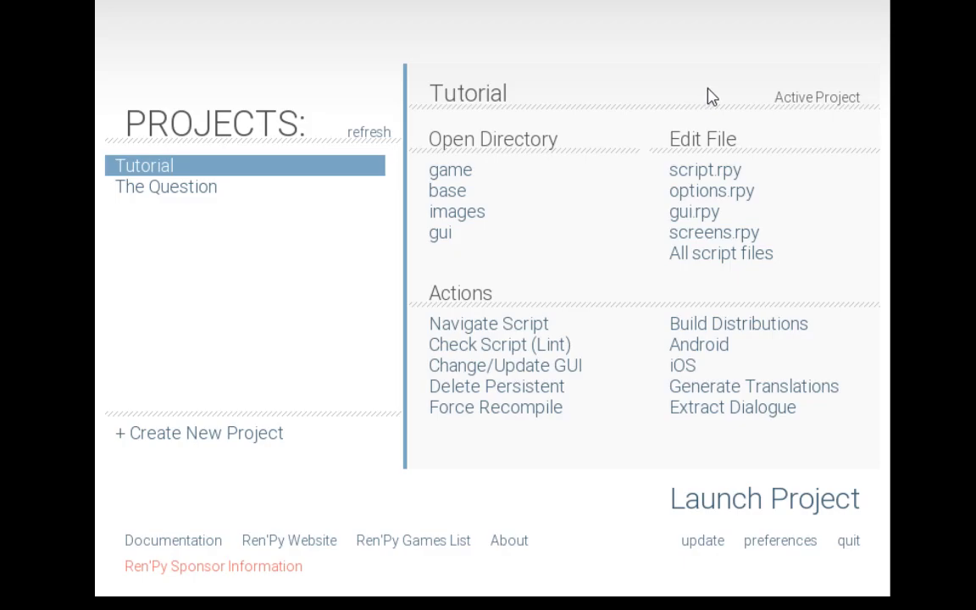
{"action": "mouse_move", "coordinate": [754, 139]}
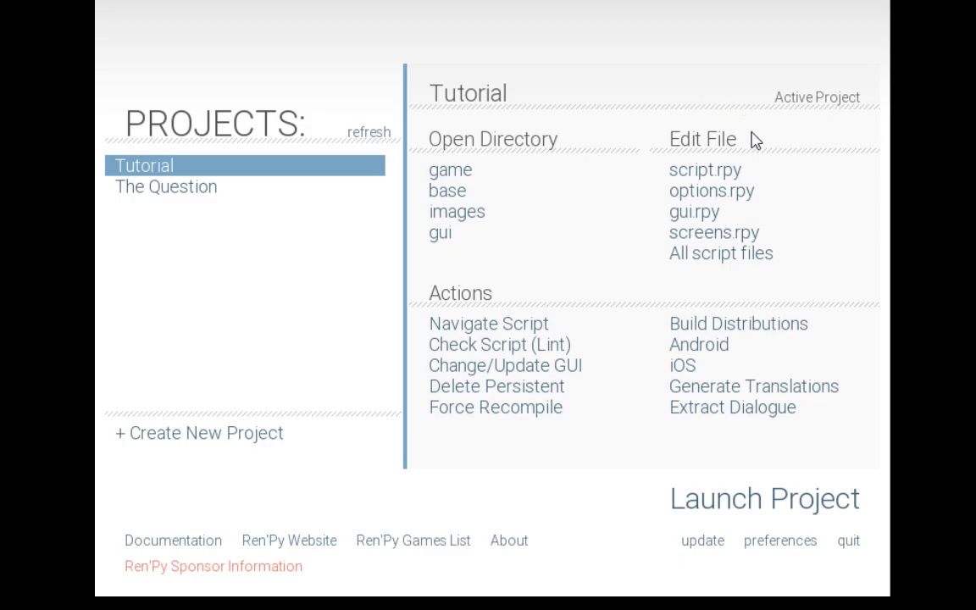
{"action": "mouse_move", "coordinate": [710, 190]}
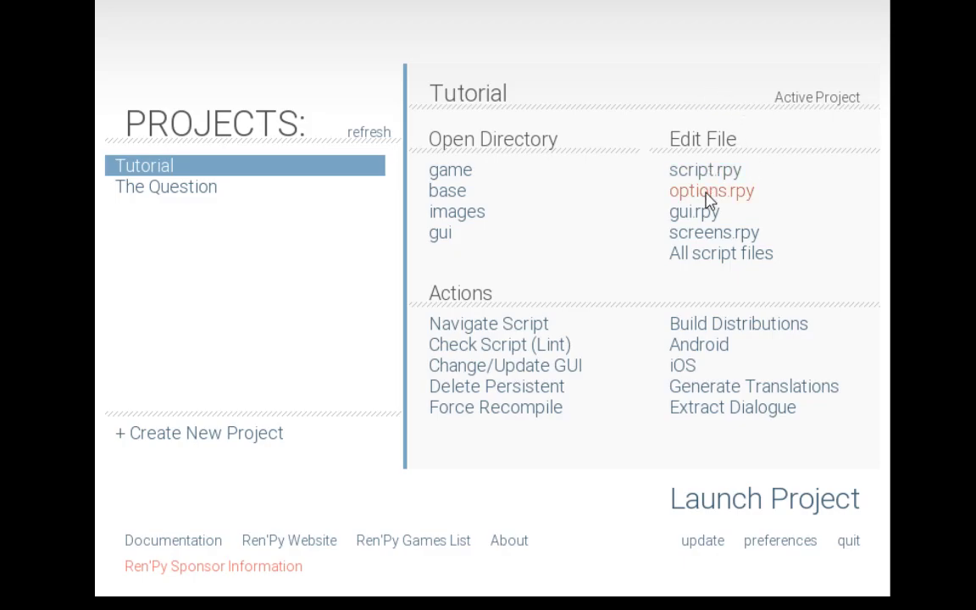
{"action": "mouse_move", "coordinate": [727, 242]}
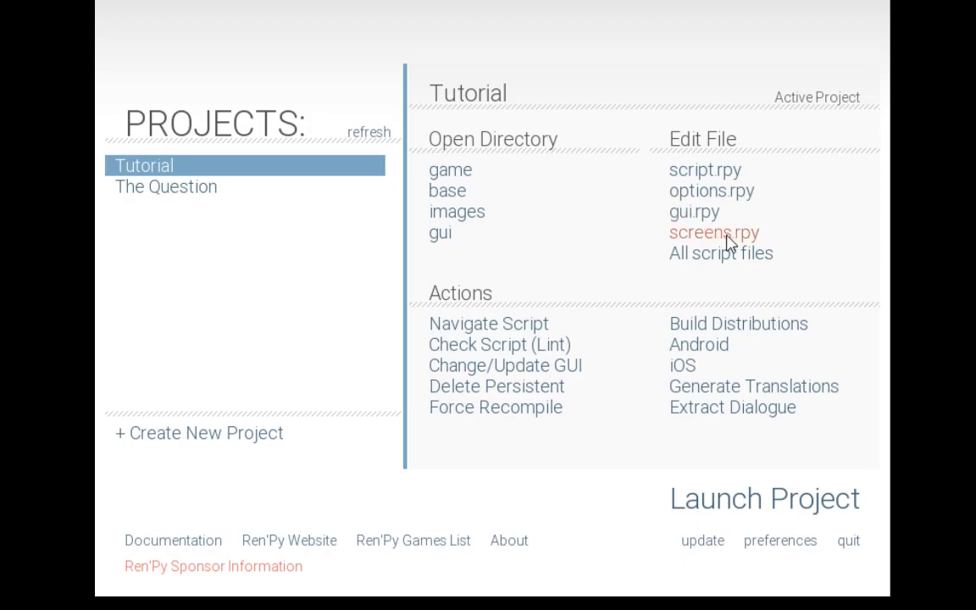
{"action": "mouse_move", "coordinate": [705, 170]}
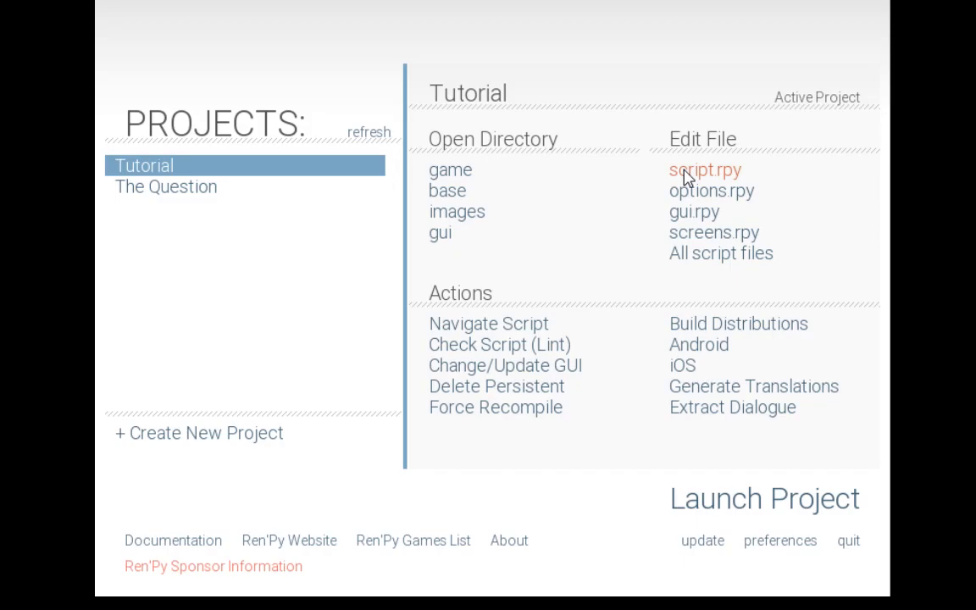
{"action": "mouse_move", "coordinate": [694, 211]}
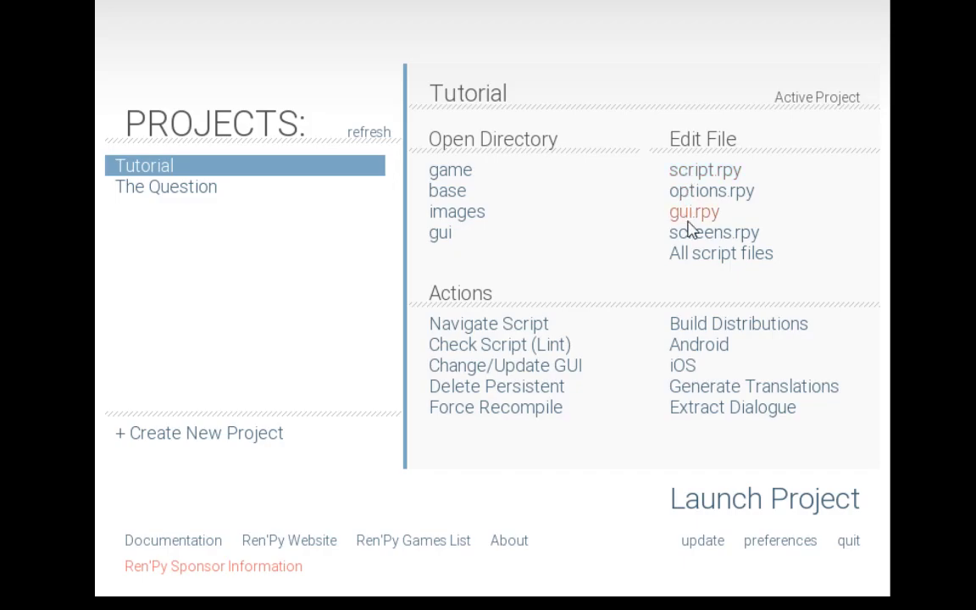
{"action": "mouse_move", "coordinate": [703, 222]}
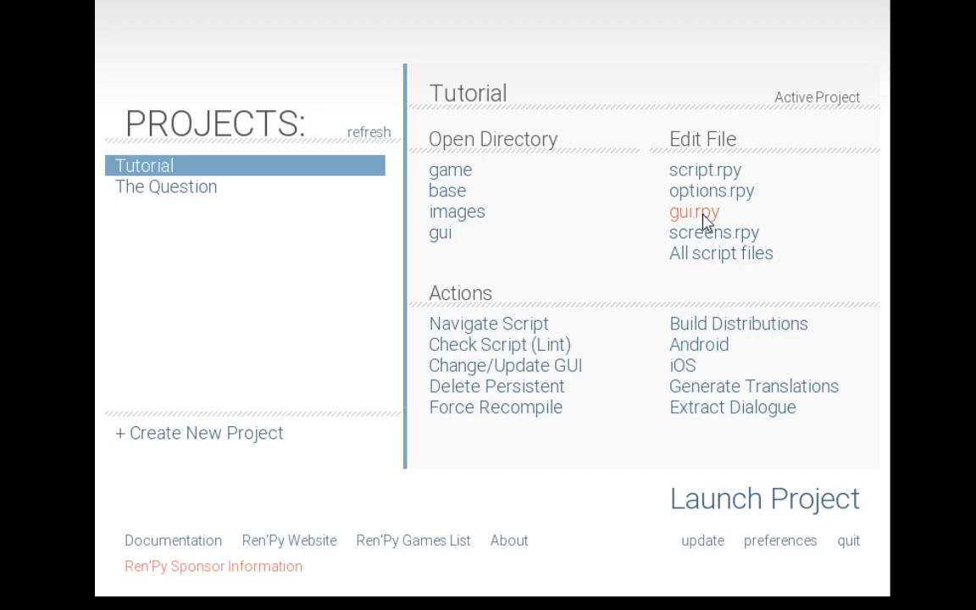
{"action": "mouse_move", "coordinate": [714, 233]}
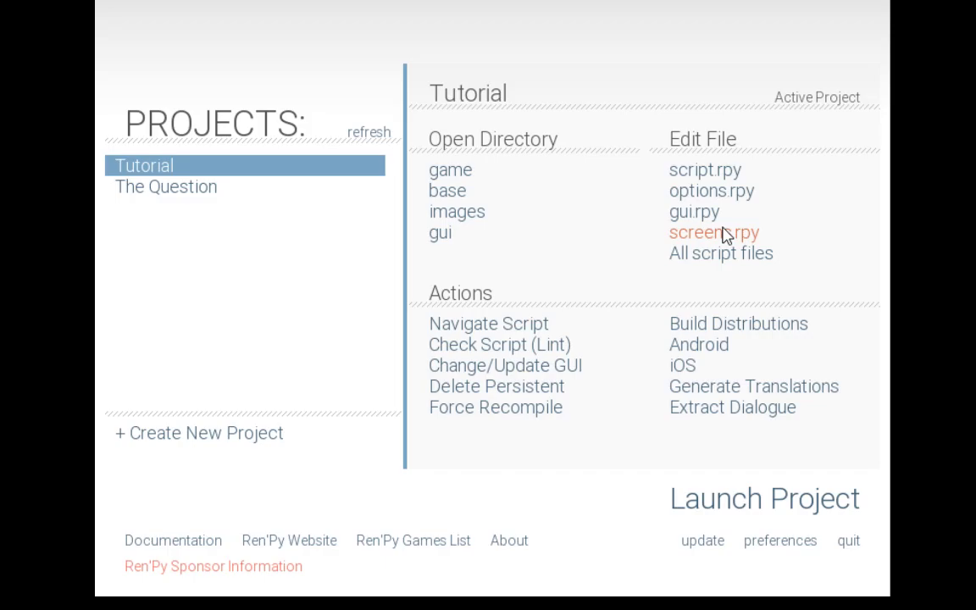
{"action": "mouse_move", "coordinate": [721, 252]}
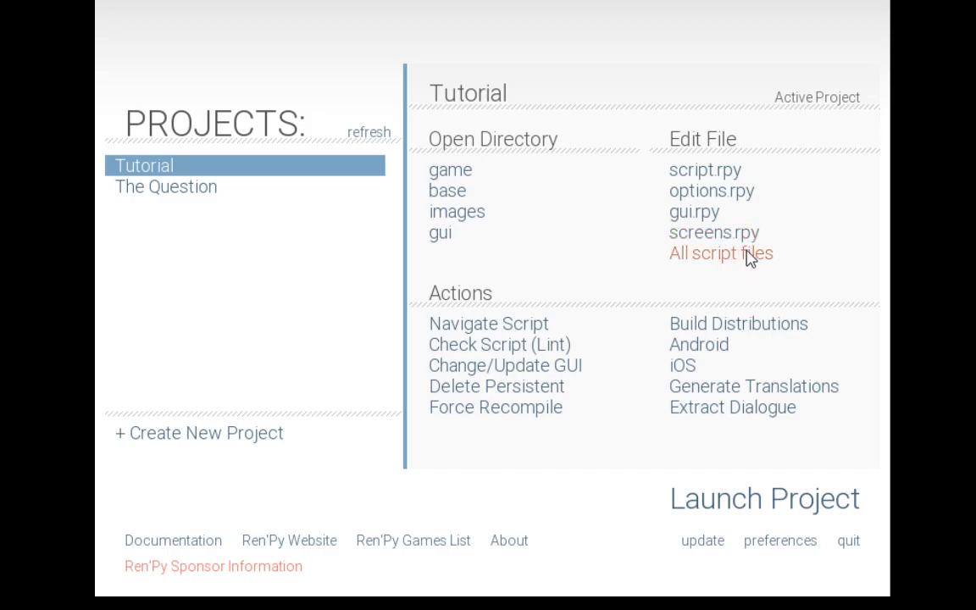
{"action": "mouse_move", "coordinate": [607, 309]}
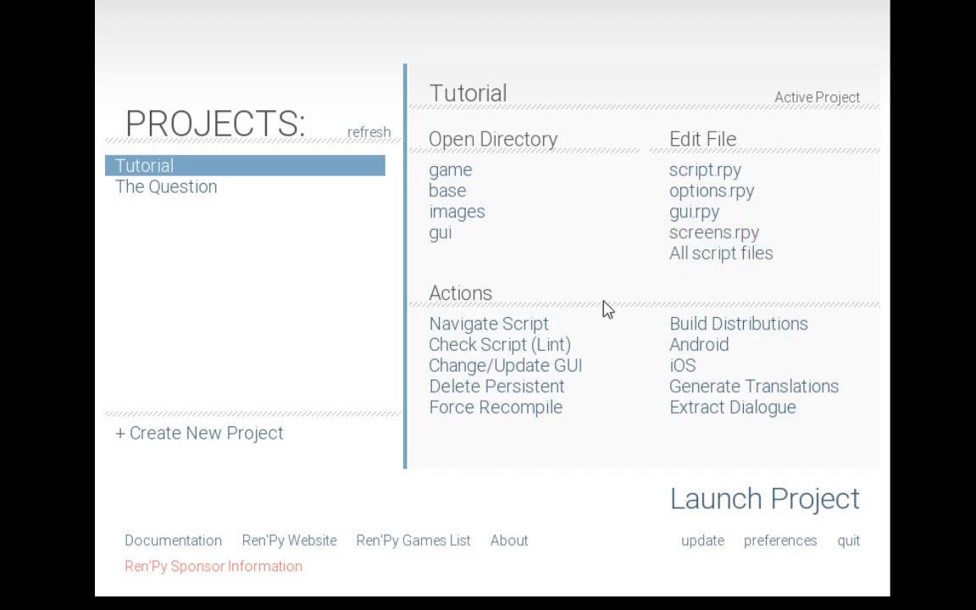
{"action": "mouse_move", "coordinate": [742, 369]}
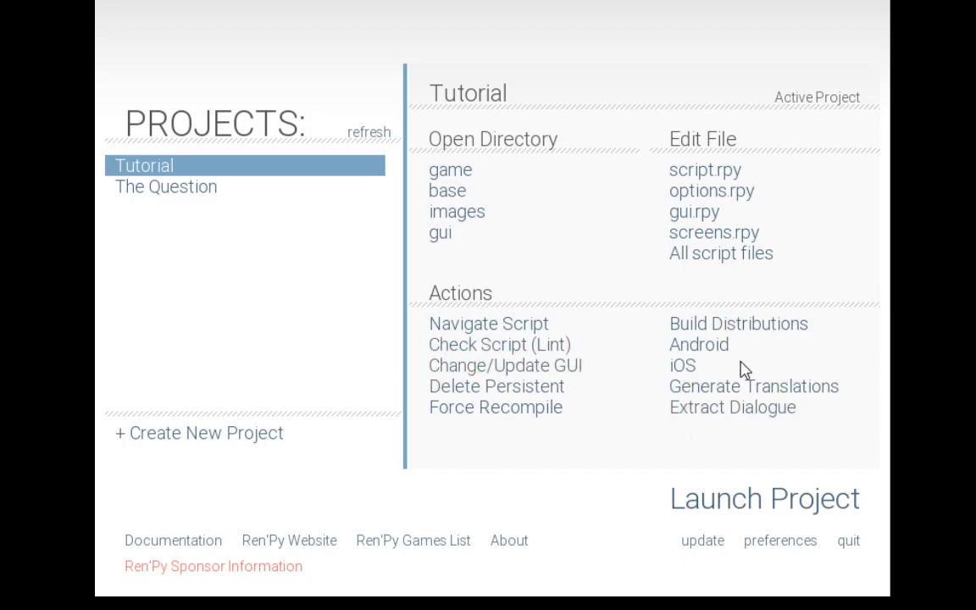
{"action": "mouse_move", "coordinate": [497, 387]}
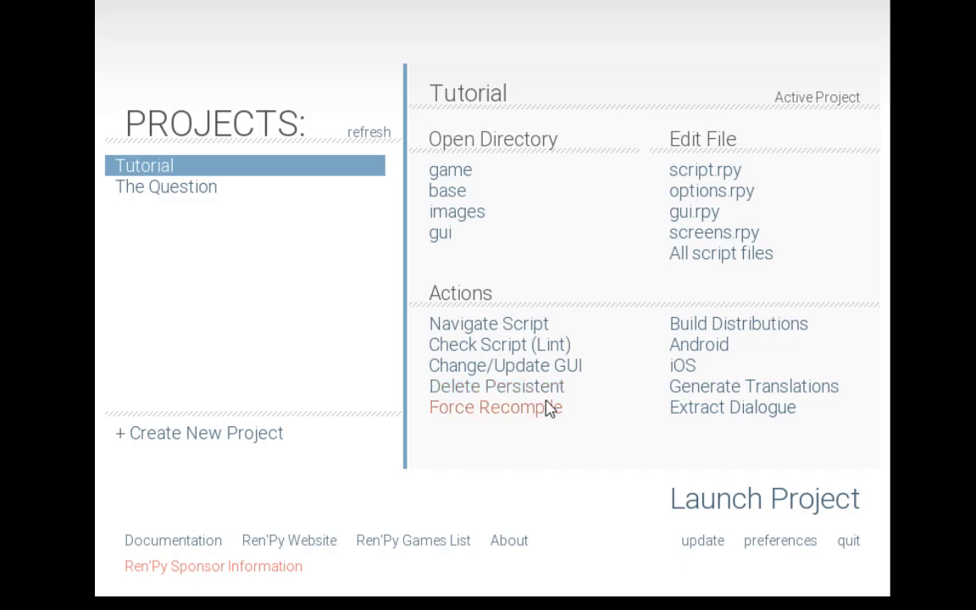
{"action": "mouse_move", "coordinate": [551, 421]}
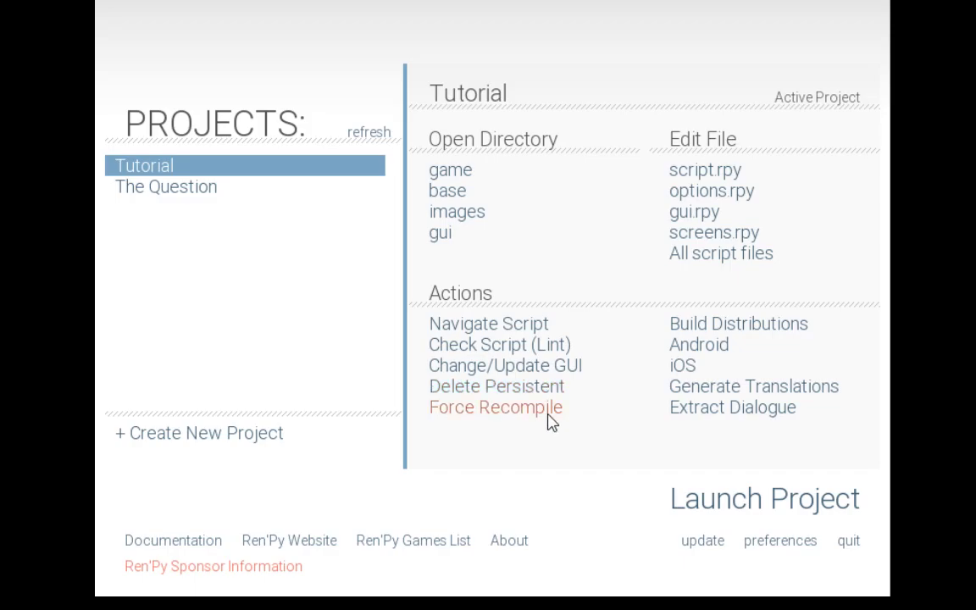
{"action": "mouse_move", "coordinate": [602, 303]}
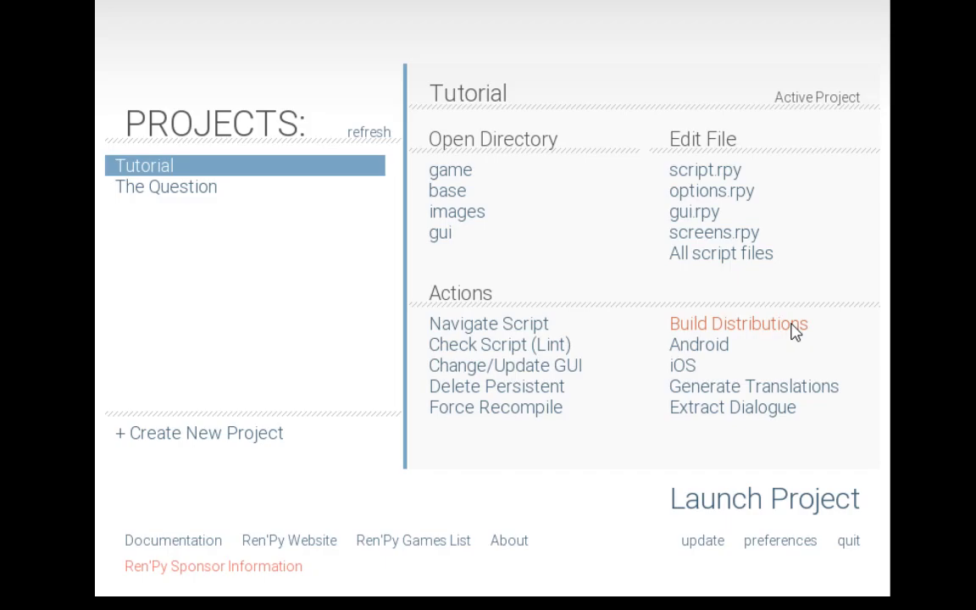
{"action": "mouse_move", "coordinate": [683, 365]}
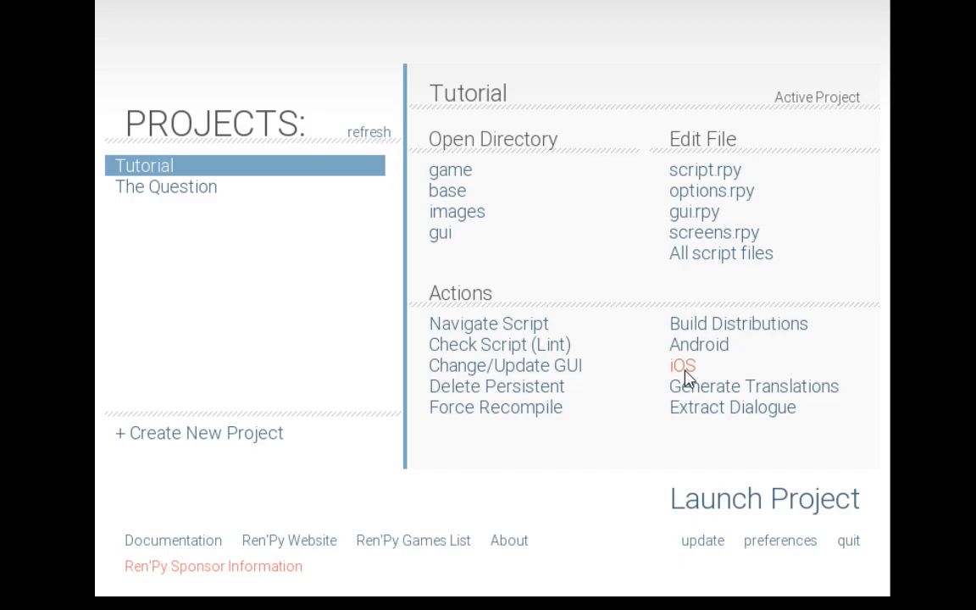
{"action": "mouse_move", "coordinate": [754, 386]}
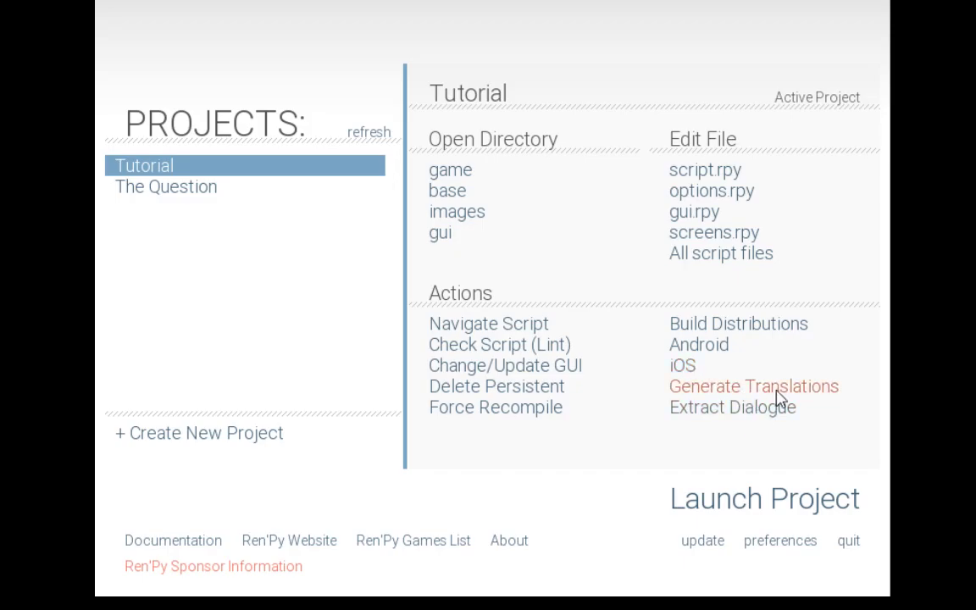
{"action": "mouse_move", "coordinate": [783, 392]}
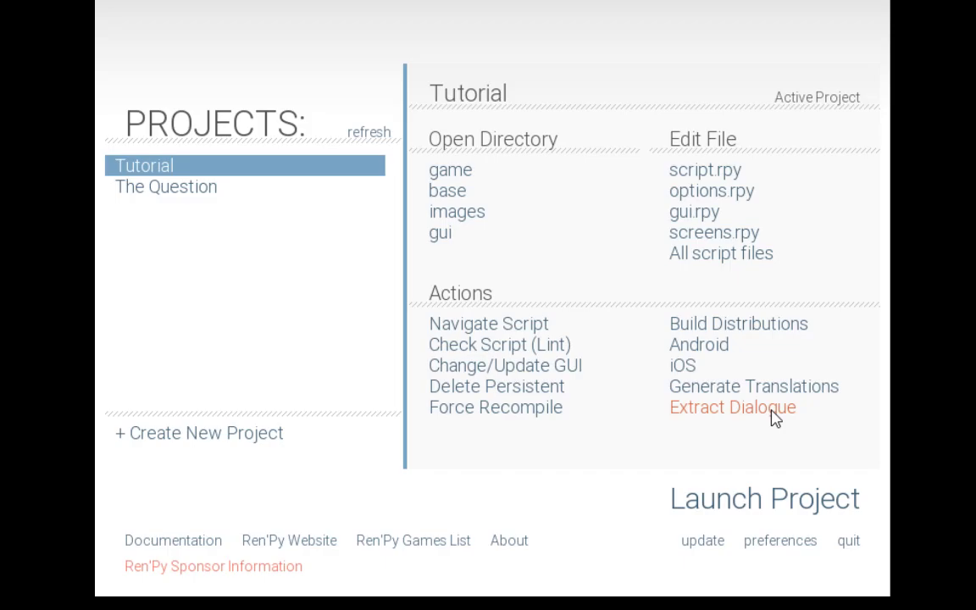
{"action": "mouse_move", "coordinate": [648, 433]}
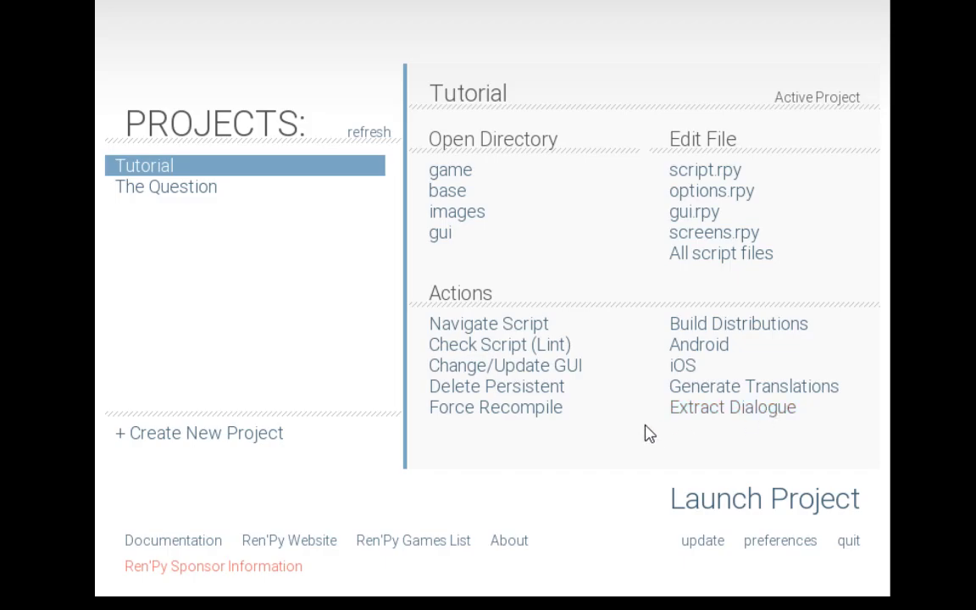
{"action": "mouse_move", "coordinate": [764, 498]}
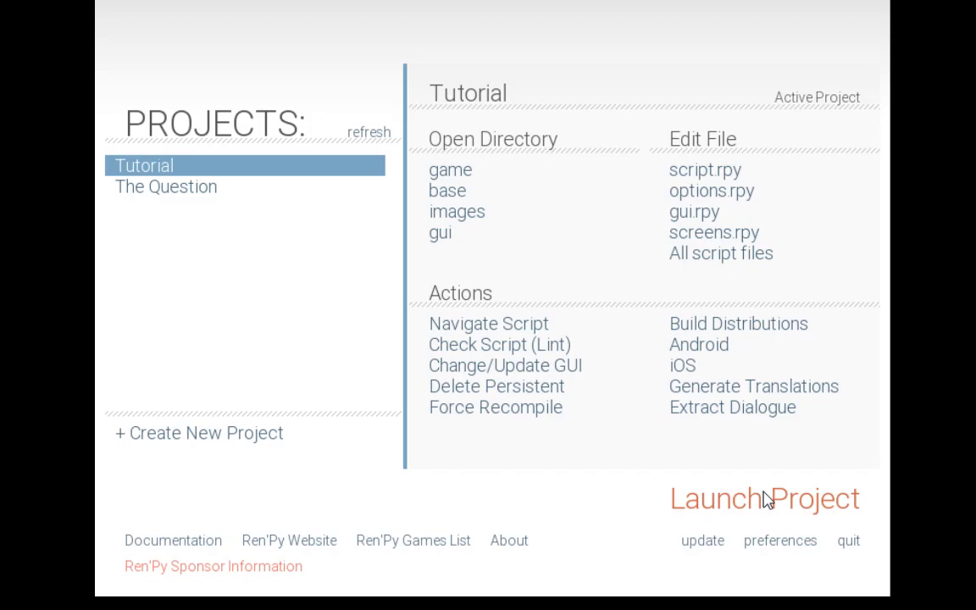
{"action": "mouse_move", "coordinate": [178, 108]}
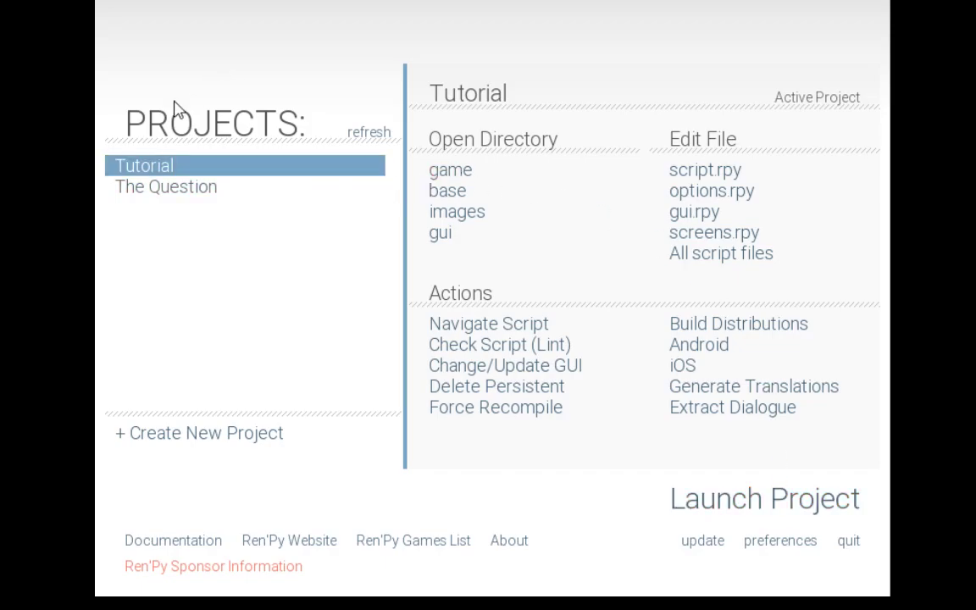
{"action": "mouse_move", "coordinate": [591, 495]}
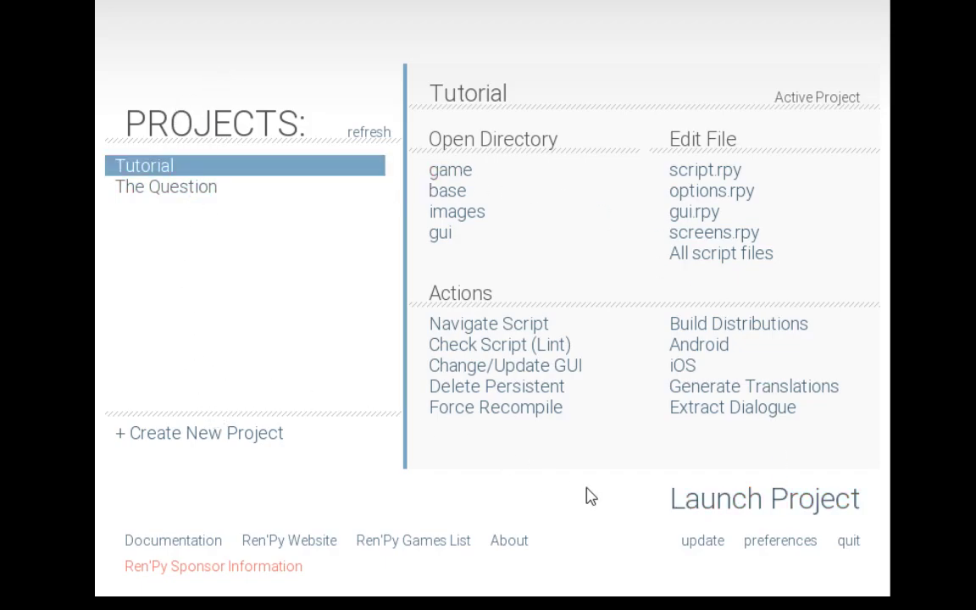
{"action": "mouse_move", "coordinate": [721, 498]}
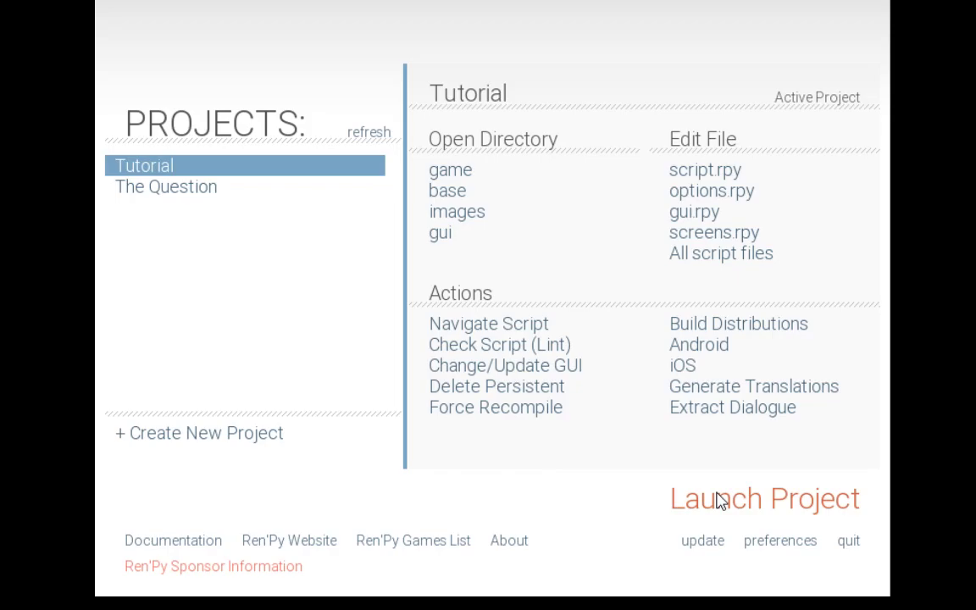
{"action": "mouse_move", "coordinate": [662, 557]}
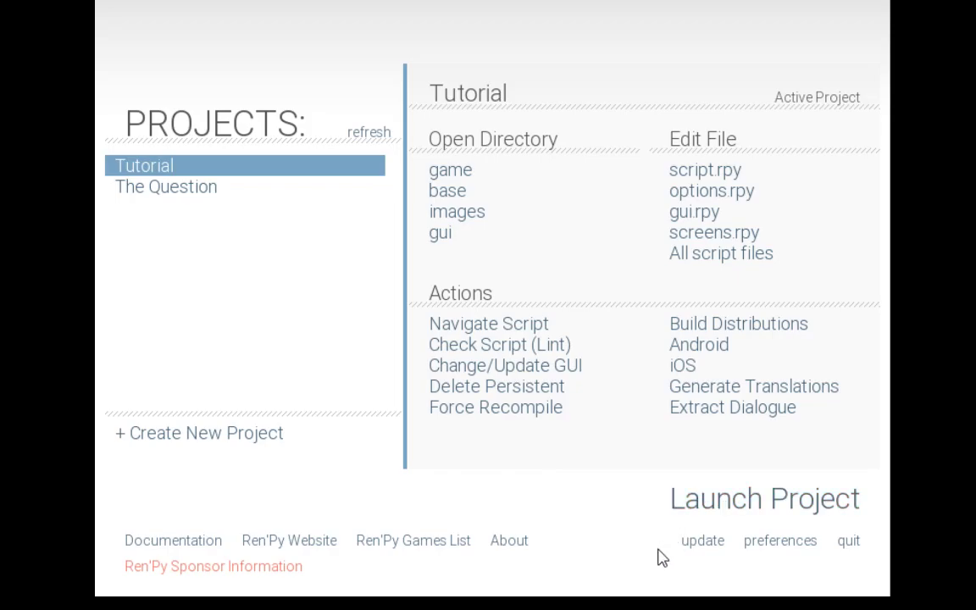
{"action": "mouse_move", "coordinate": [173, 540]}
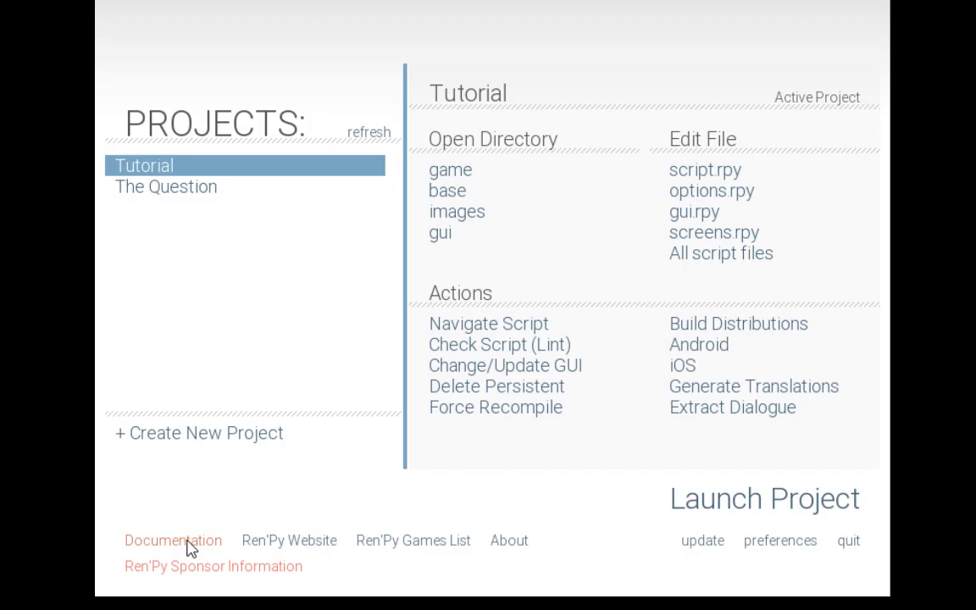
{"action": "mouse_move", "coordinate": [414, 539]}
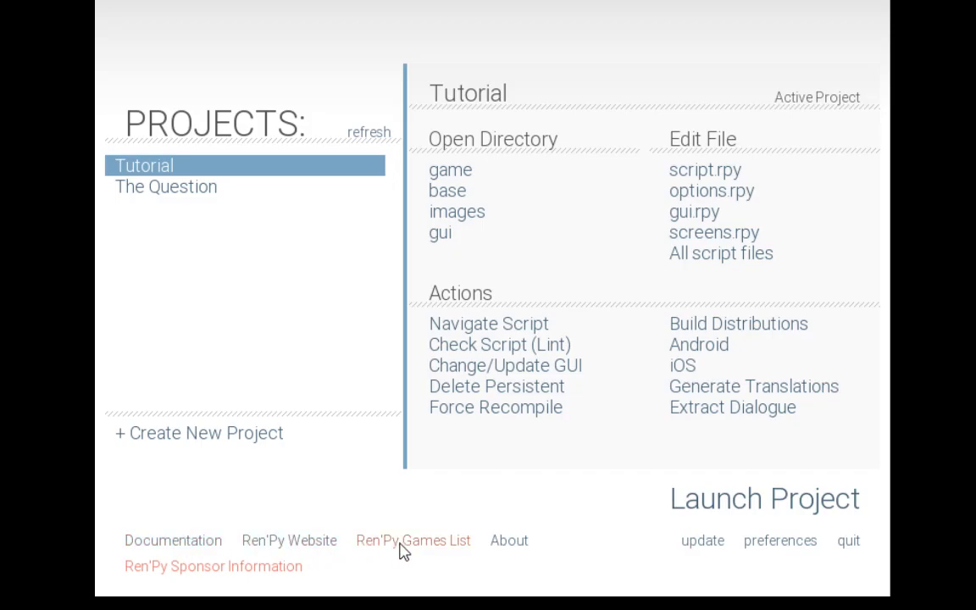
{"action": "mouse_move", "coordinate": [410, 552]}
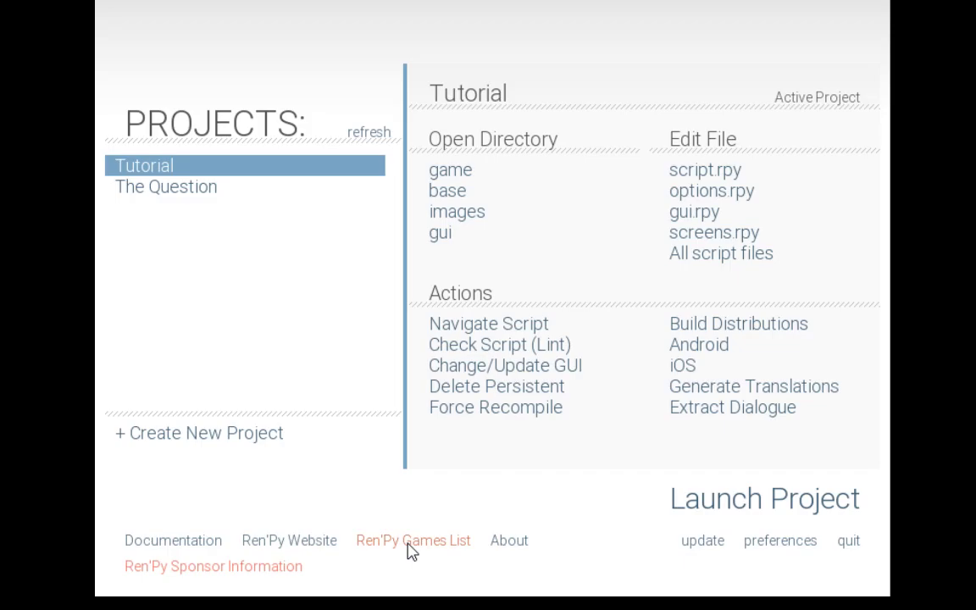
{"action": "mouse_move", "coordinate": [508, 541]}
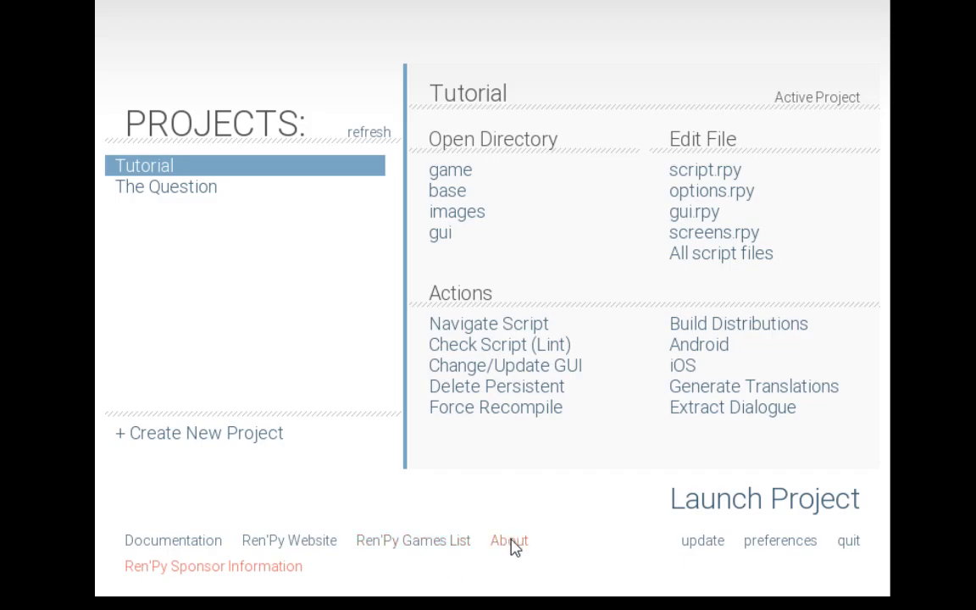
{"action": "left_click", "coordinate": [509, 540]}
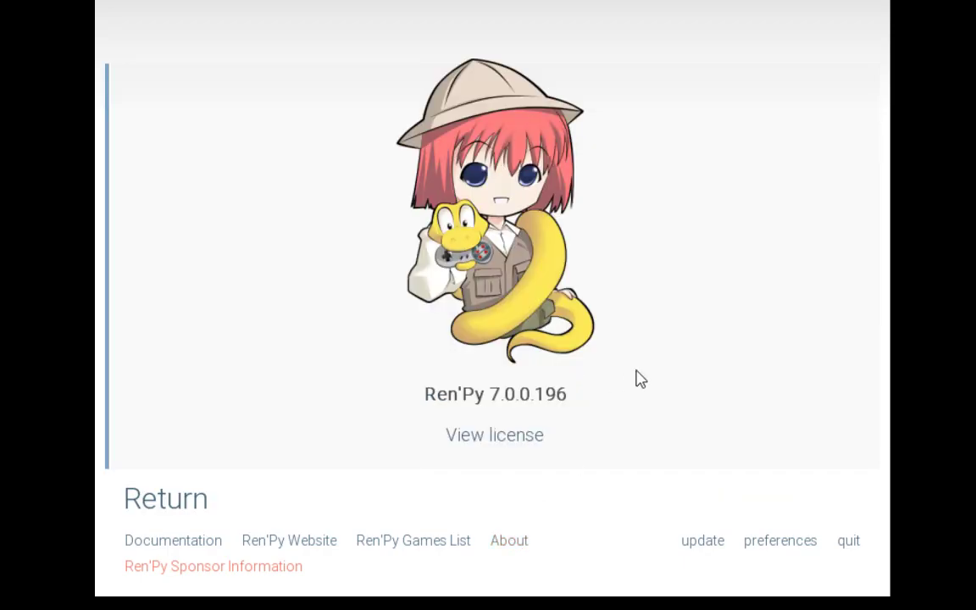
{"action": "mouse_move", "coordinate": [542, 405]}
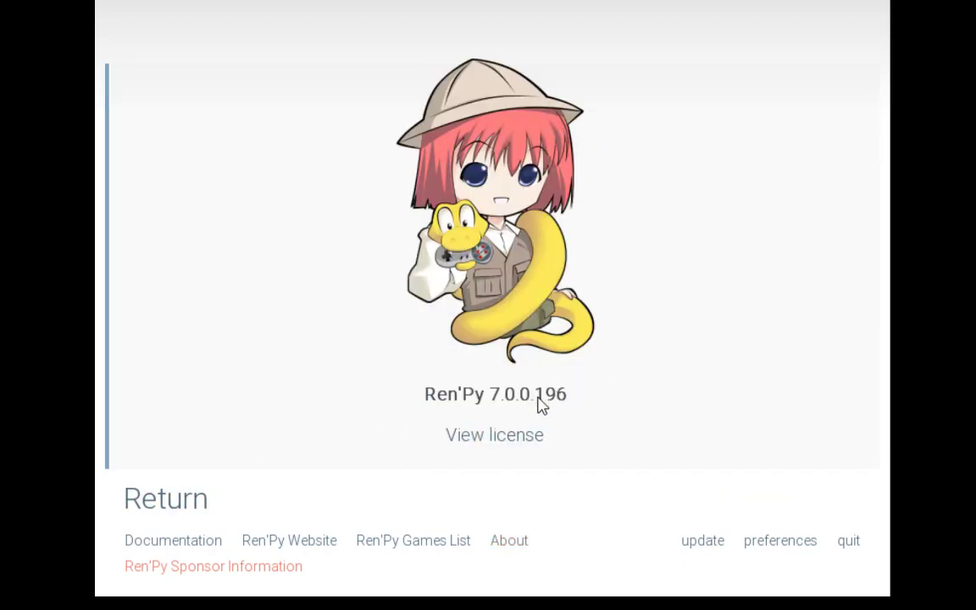
{"action": "left_click", "coordinate": [165, 499]}
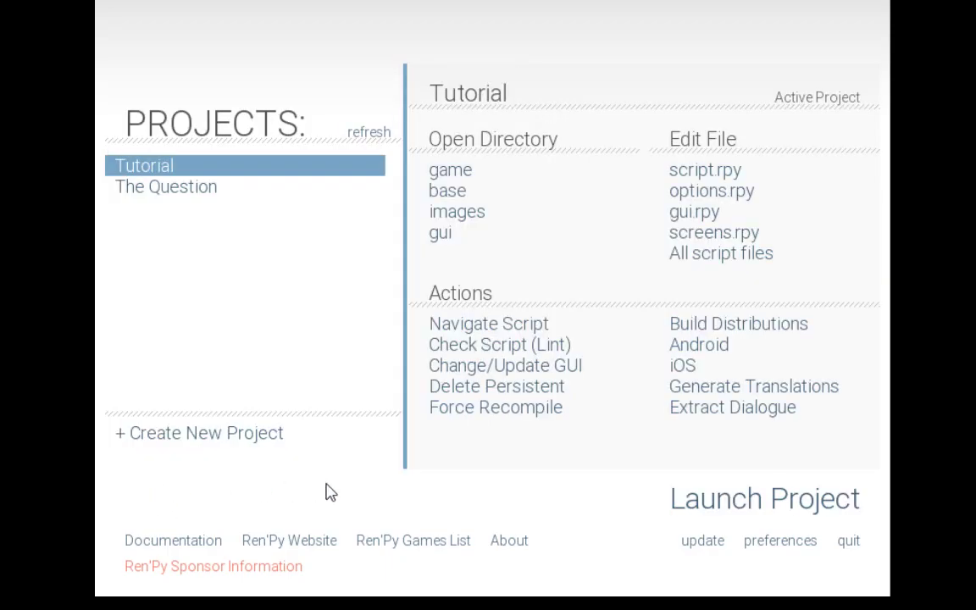
{"action": "mouse_move", "coordinate": [173, 539]}
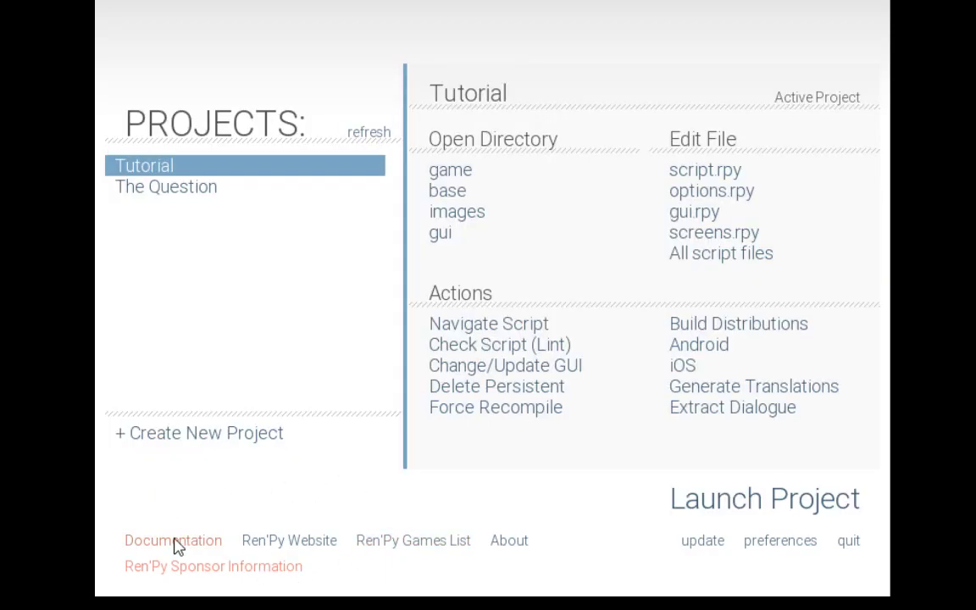
{"action": "mouse_move", "coordinate": [362, 546]}
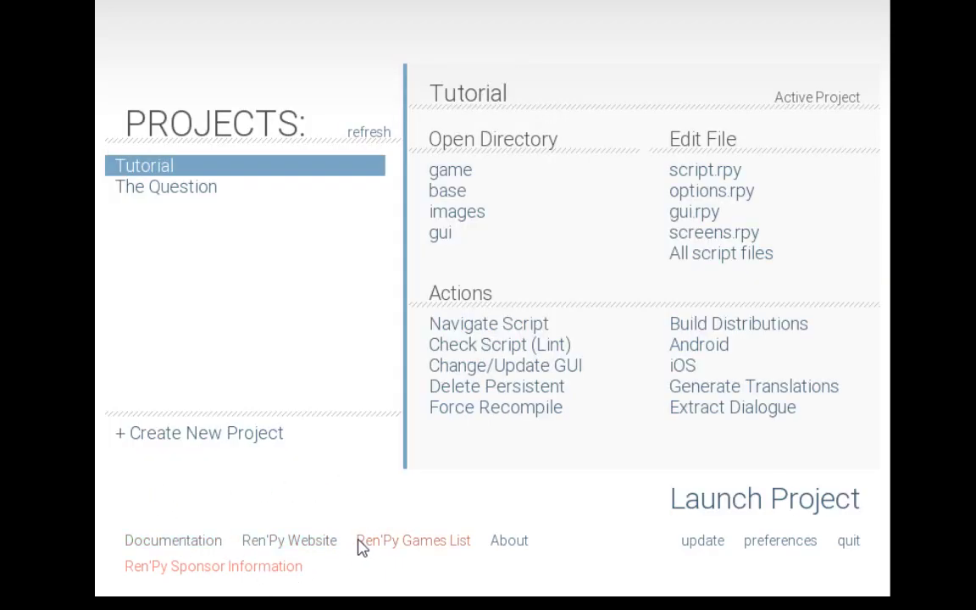
{"action": "mouse_move", "coordinate": [602, 546]}
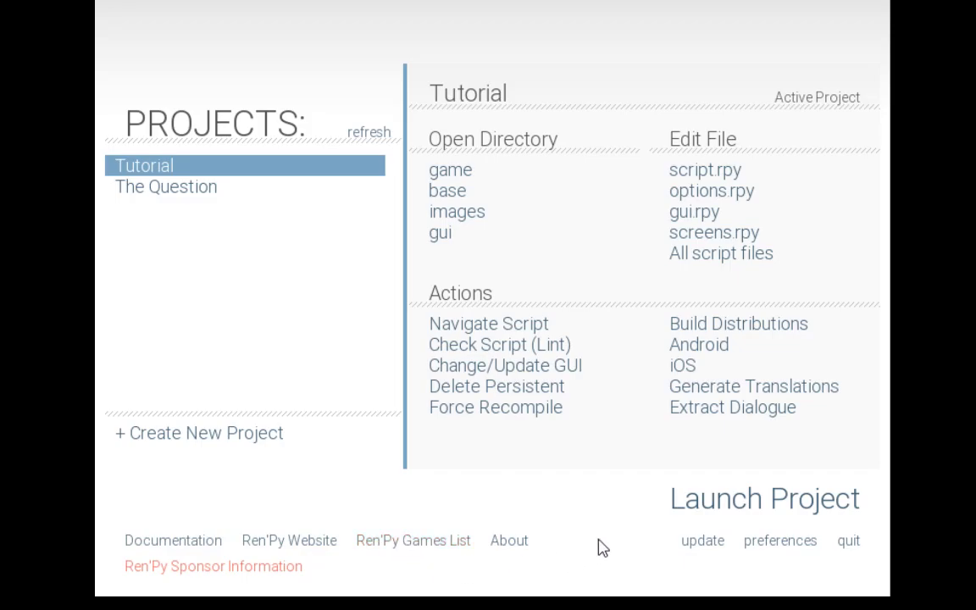
{"action": "mouse_move", "coordinate": [702, 541]}
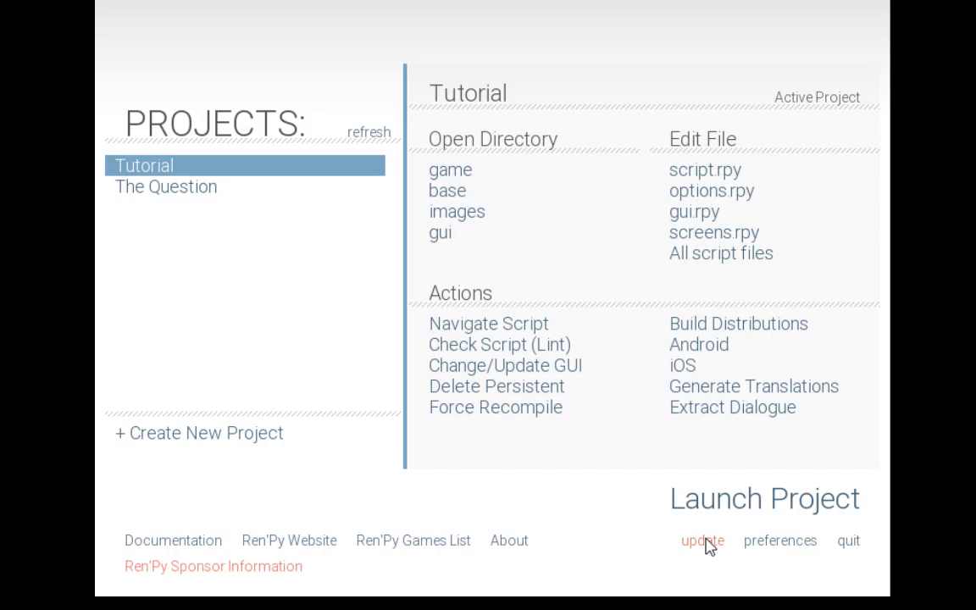
{"action": "mouse_move", "coordinate": [779, 541]}
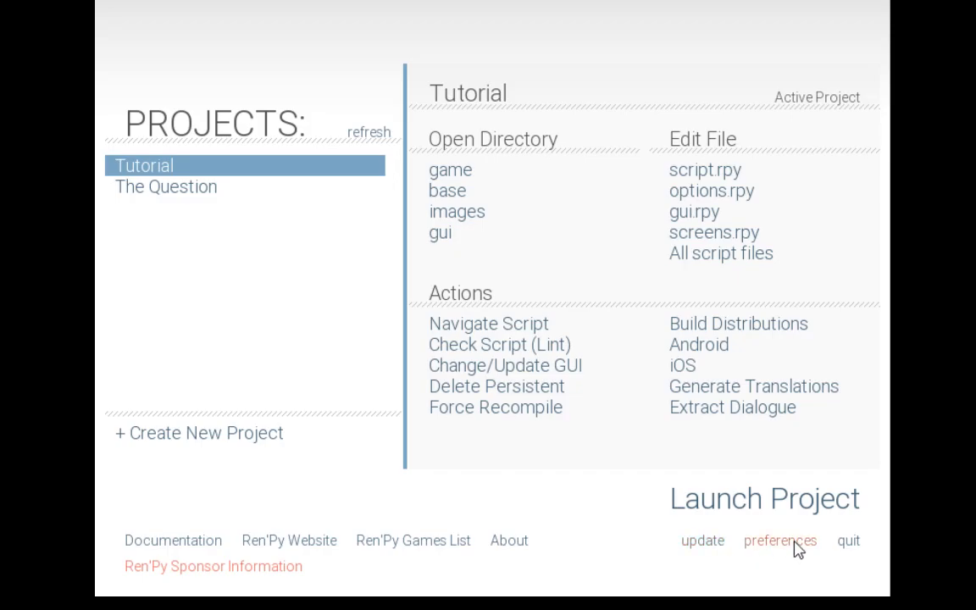
{"action": "mouse_move", "coordinate": [852, 541]}
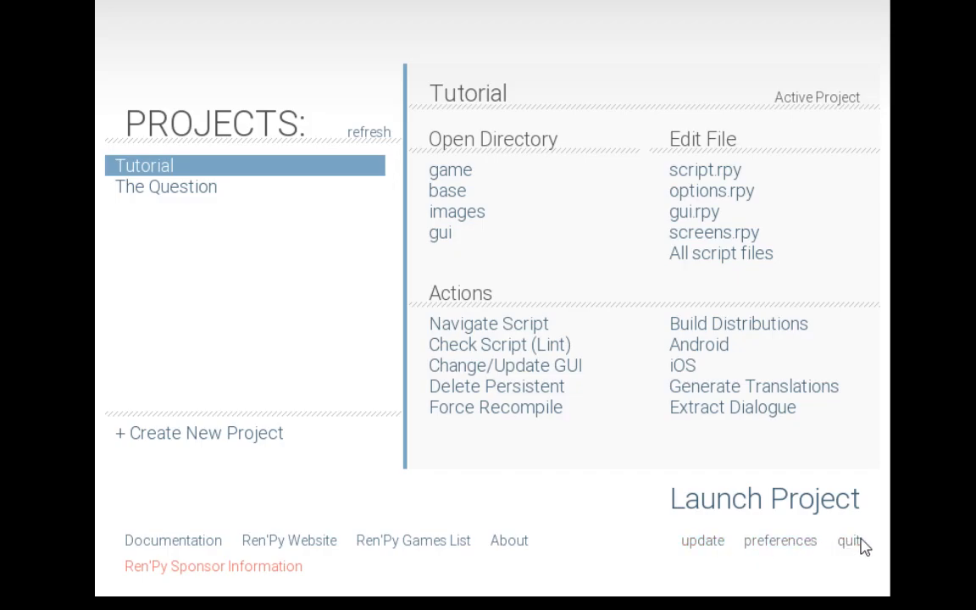
{"action": "mouse_move", "coordinate": [568, 481]}
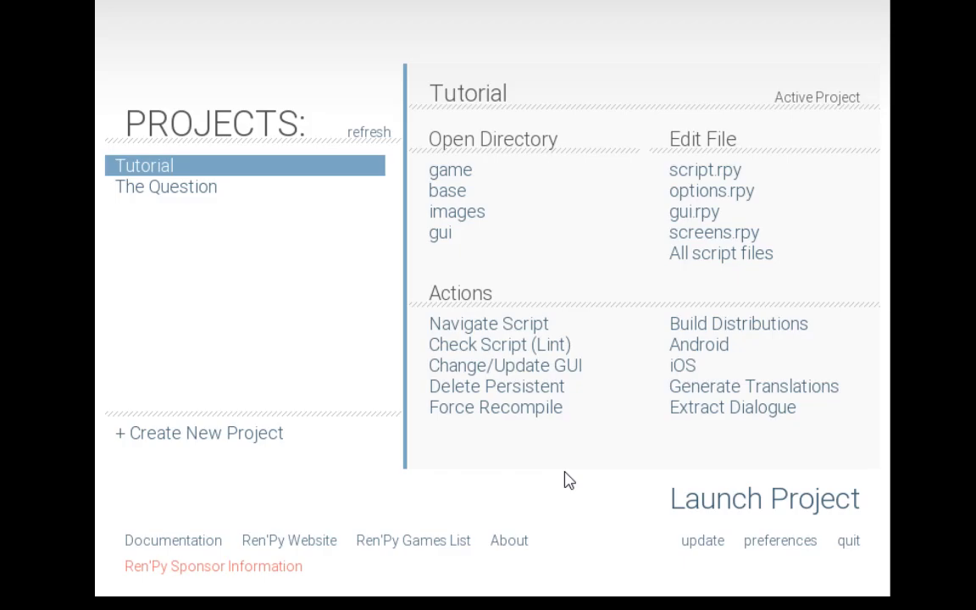
{"action": "mouse_move", "coordinate": [415, 433]}
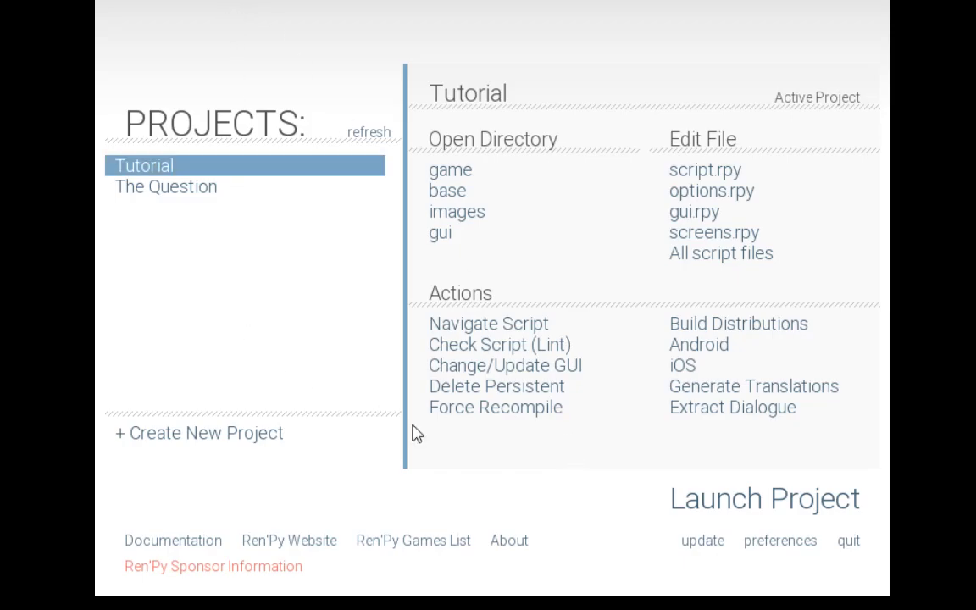
{"action": "mouse_move", "coordinate": [720, 253]}
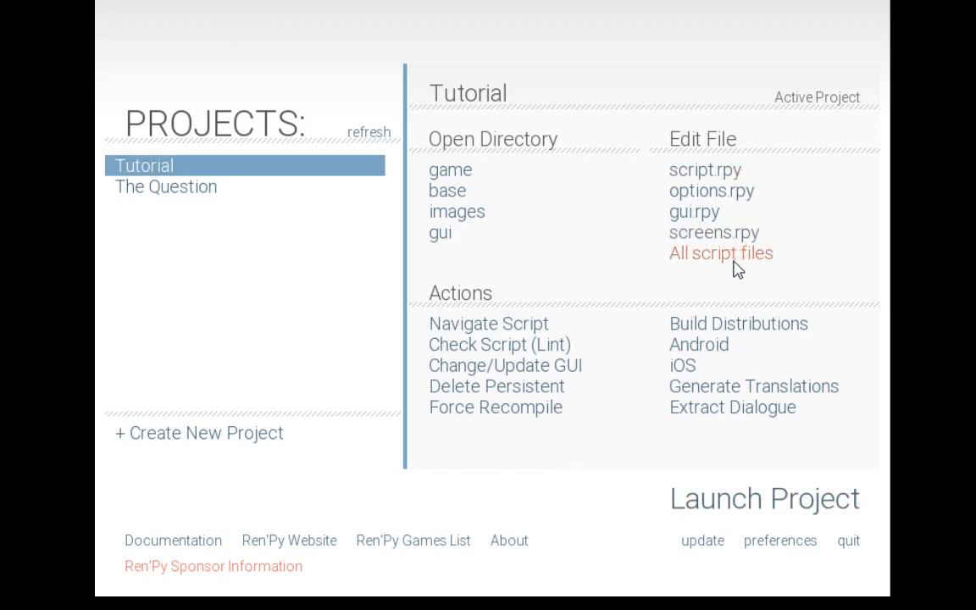
{"action": "mouse_move", "coordinate": [466, 259]}
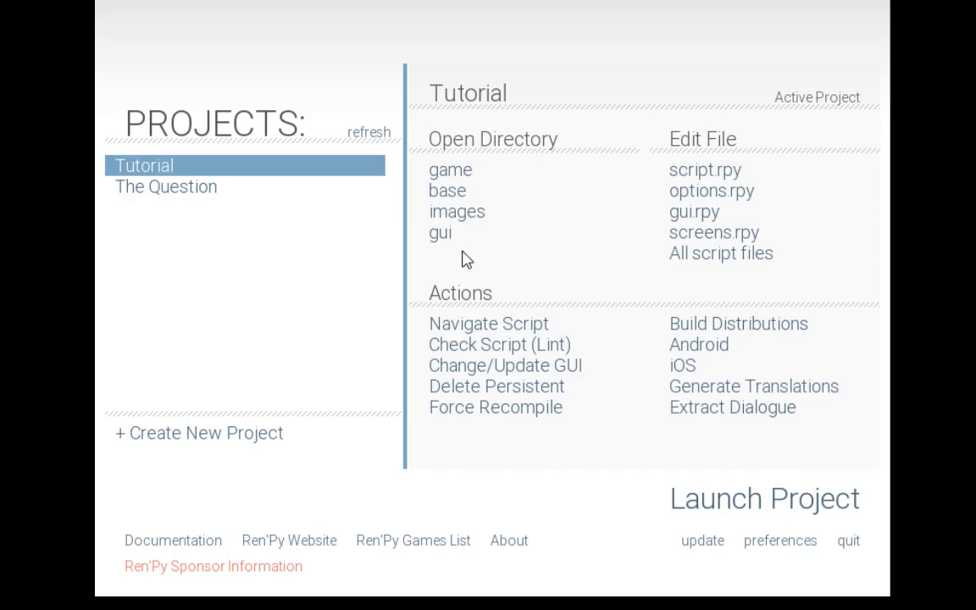
{"action": "mouse_move", "coordinate": [477, 248]}
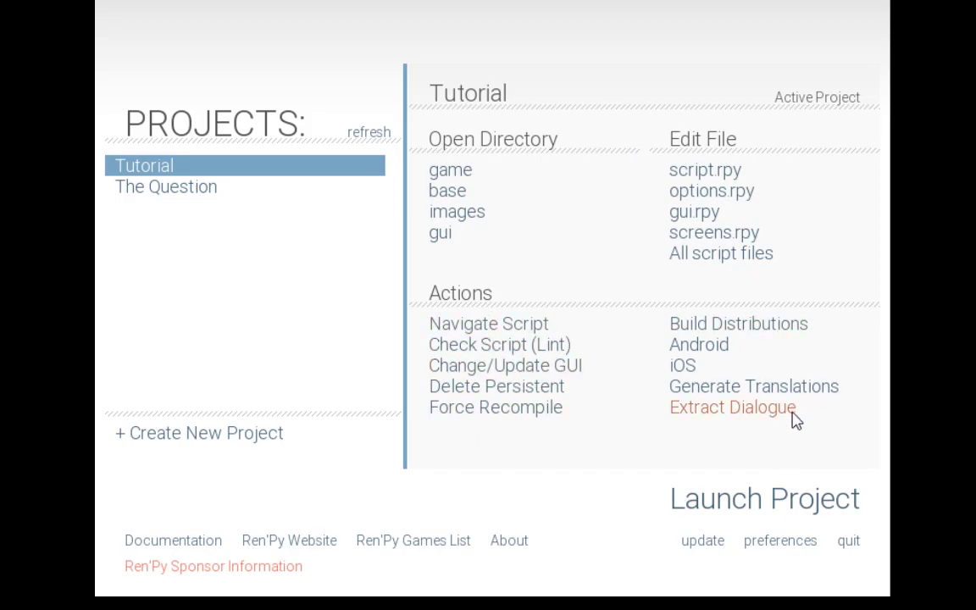
{"action": "mouse_move", "coordinate": [534, 475]}
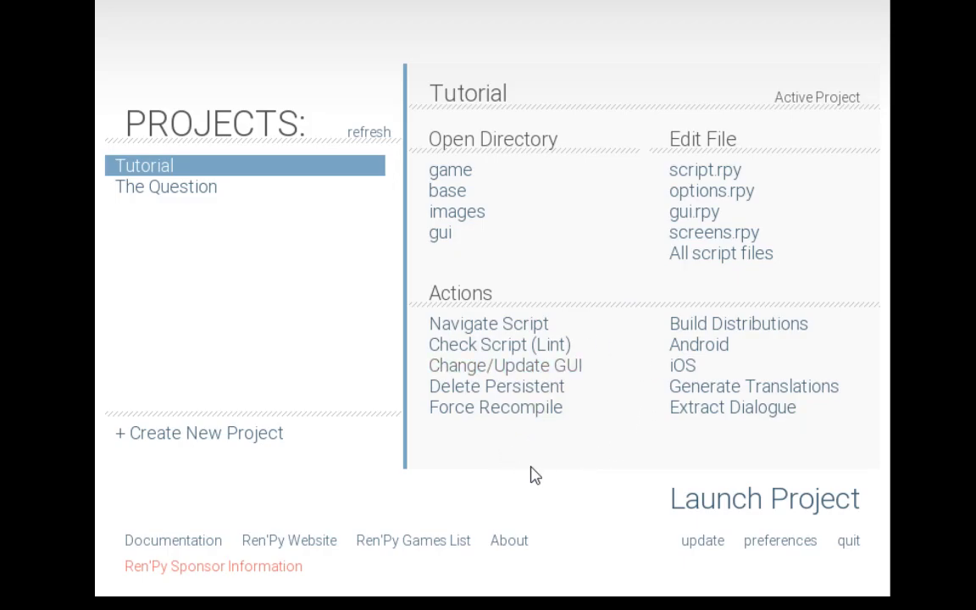
{"action": "mouse_move", "coordinate": [511, 484]}
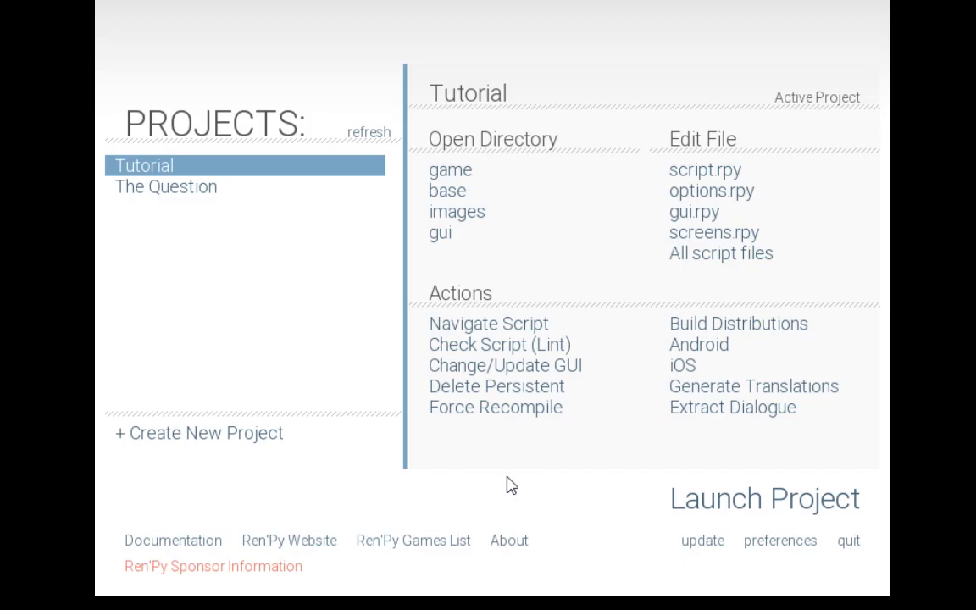
{"action": "mouse_move", "coordinate": [557, 483]}
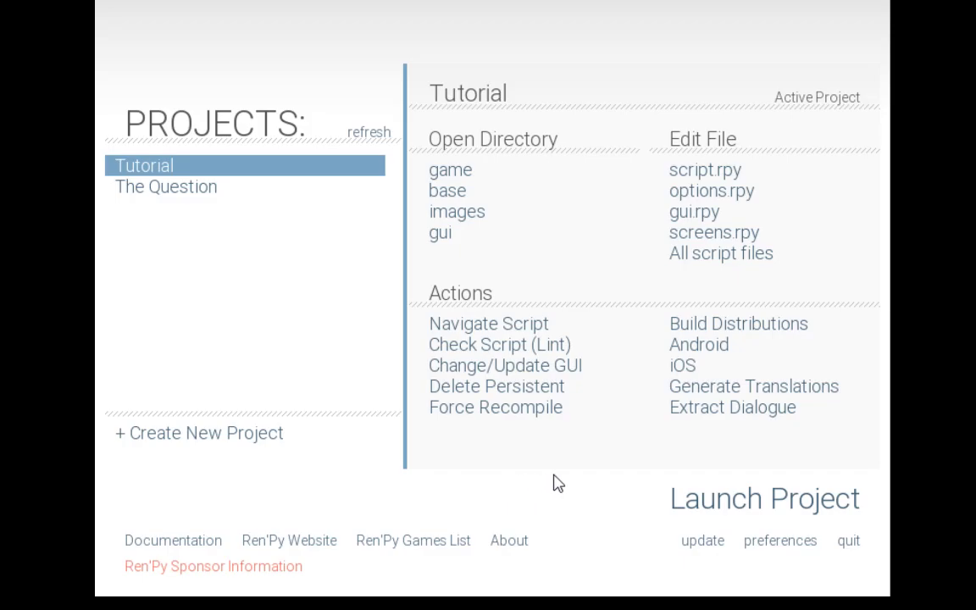